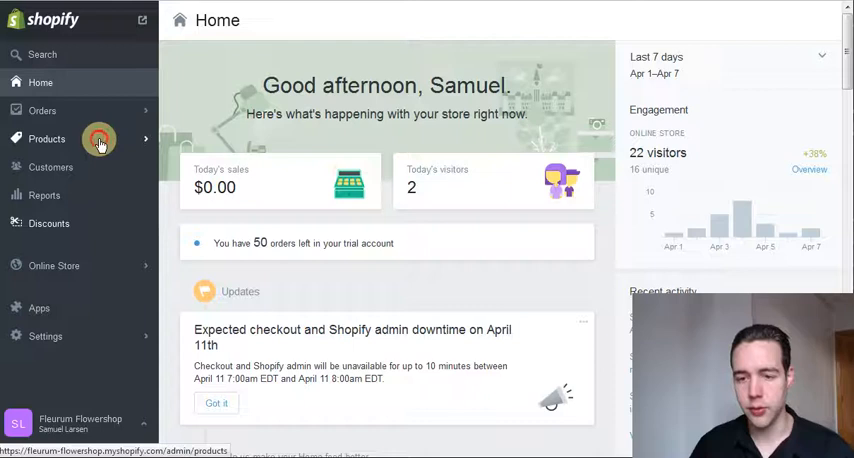
# - Open the Products list from the admin sidebar's Products section
pyautogui.click(47, 139)
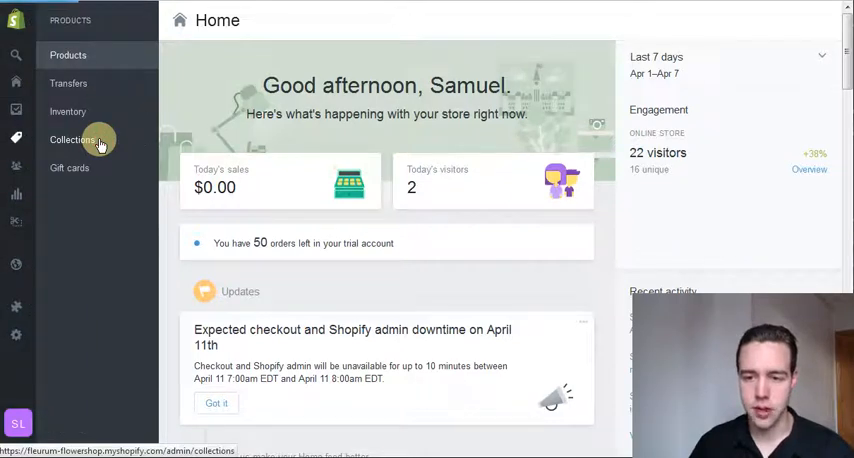
pyautogui.moveTo(133, 67)
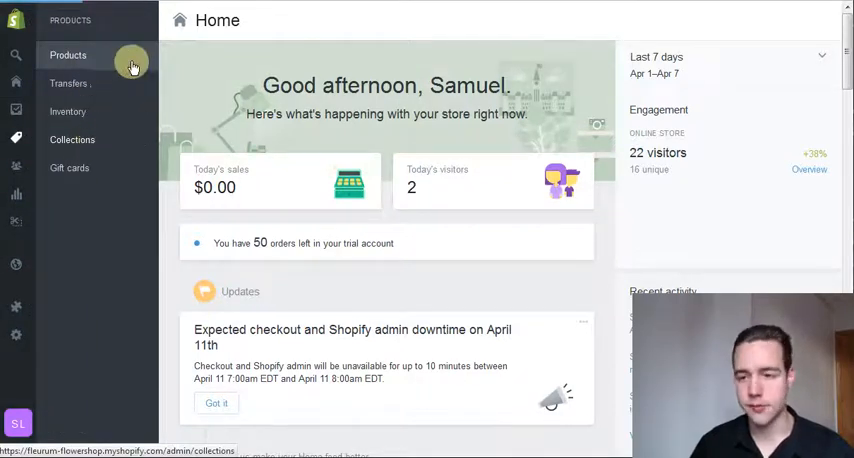
pyautogui.click(67, 55)
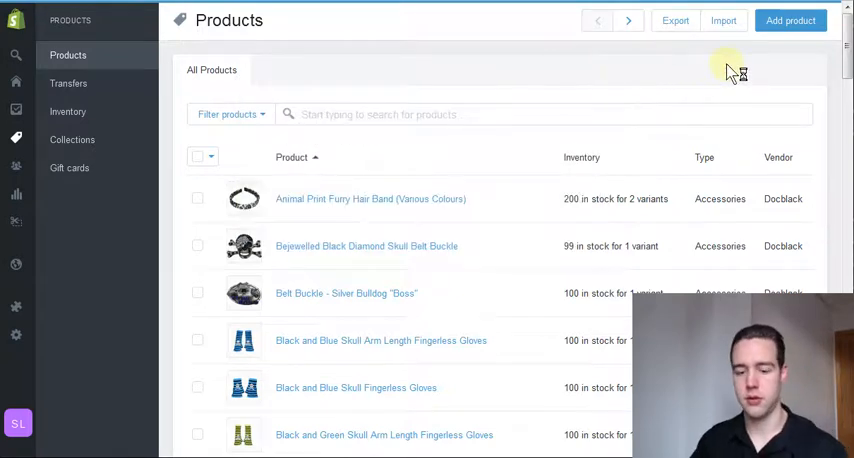
# - Add a product titled 'Yellow rose' described as 'This is a beautiful yellow rose.'
pyautogui.click(790, 20)
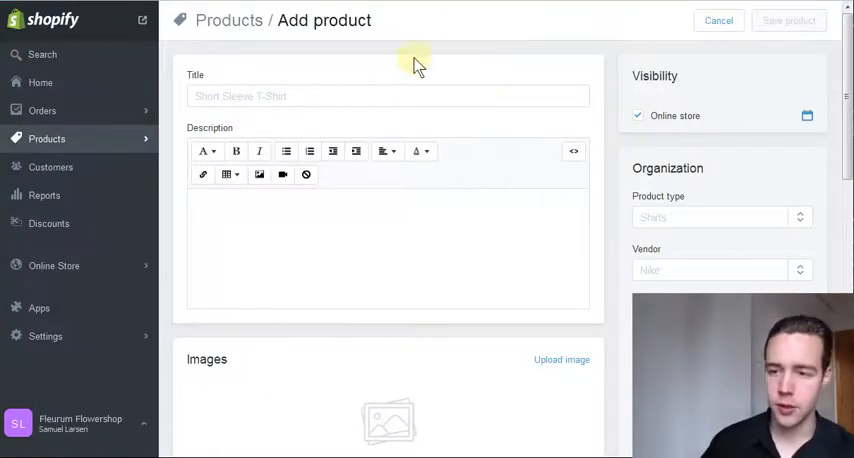
pyautogui.click(388, 96)
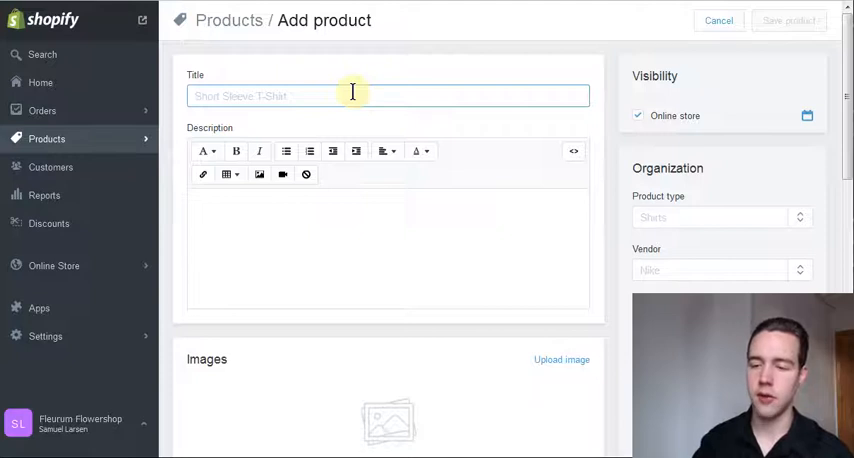
pyautogui.write('Yellow')
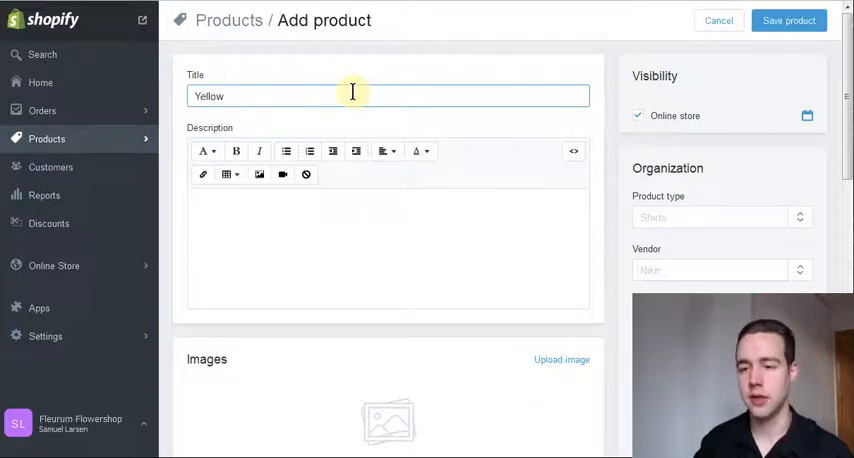
pyautogui.write('rose')
pyautogui.click(388, 248)
pyautogui.write('T')
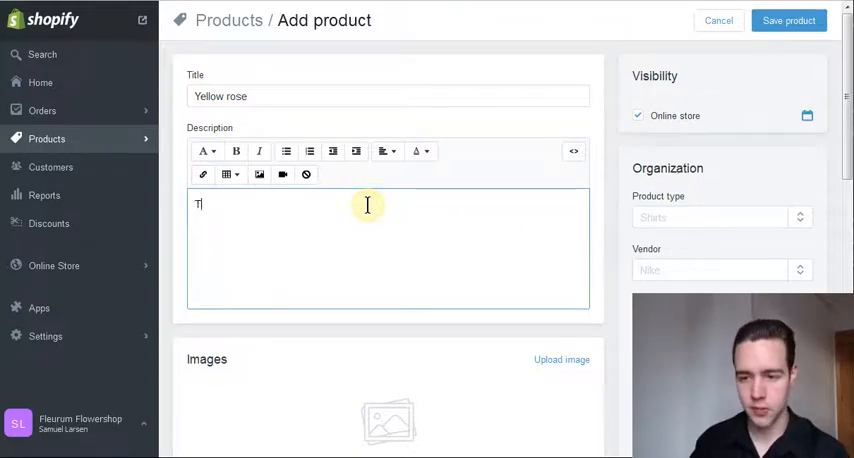
pyautogui.write('his is')
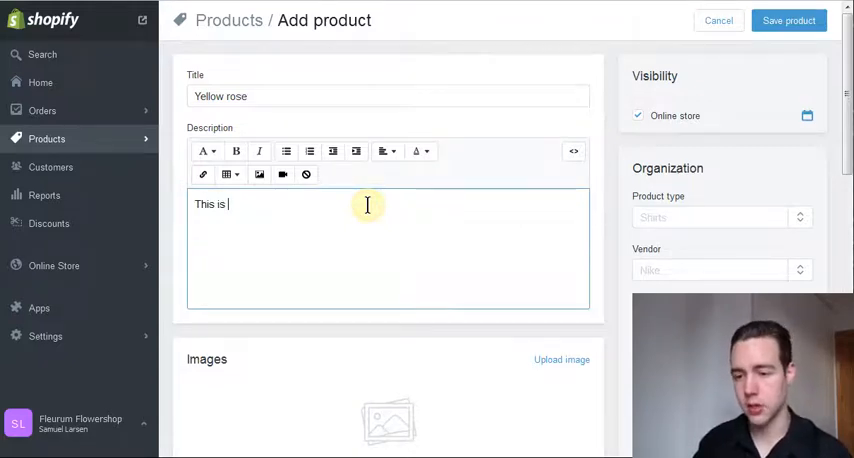
pyautogui.write('a beautiful')
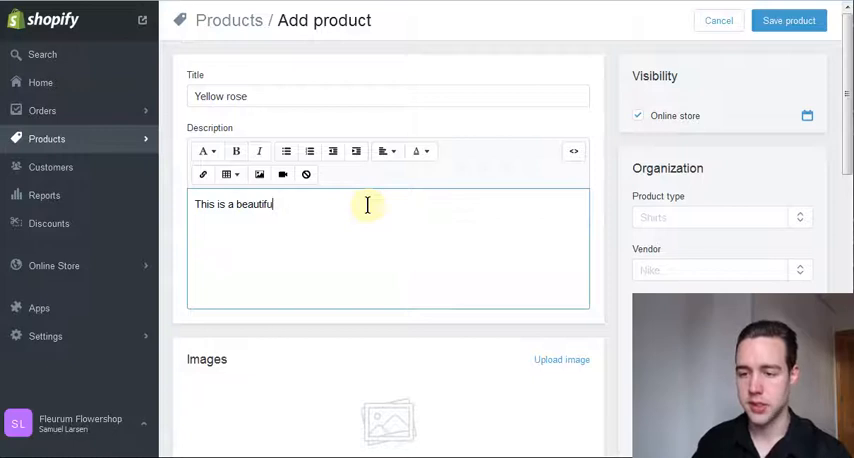
pyautogui.write('yellow rose.')
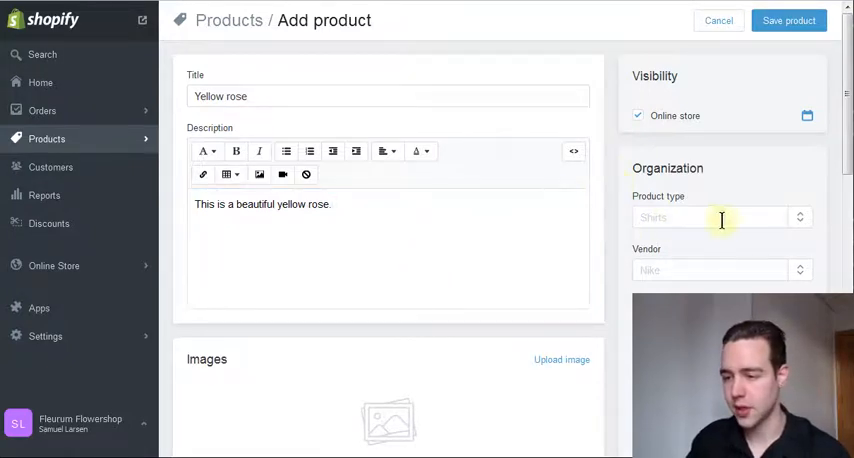
pyautogui.moveTo(617, 249)
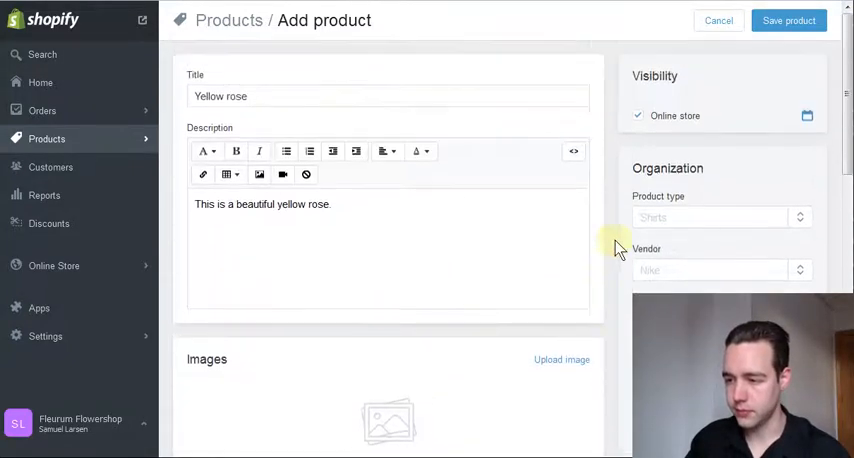
# - Set the product type to 'Flower' and enter 'Flowerist' as vendor
pyautogui.click(710, 217)
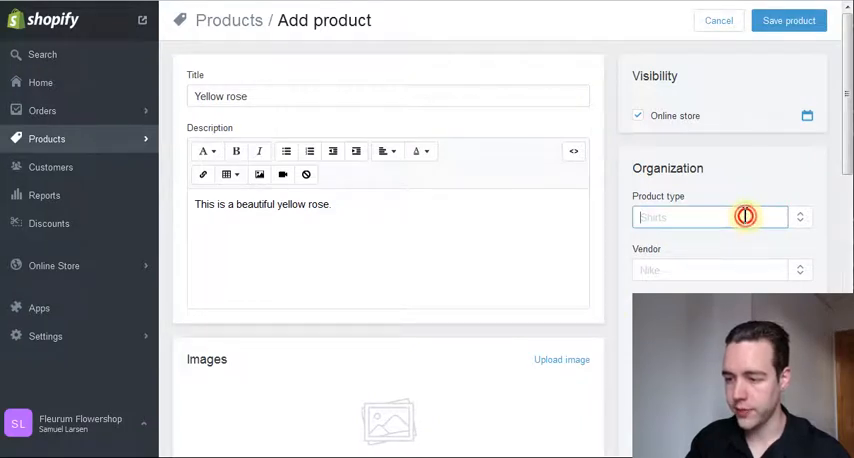
pyautogui.click(745, 217)
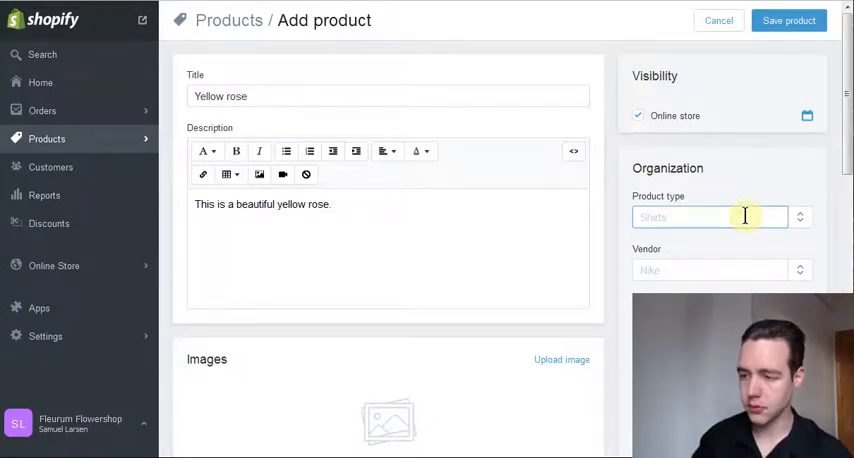
pyautogui.write('Ro')
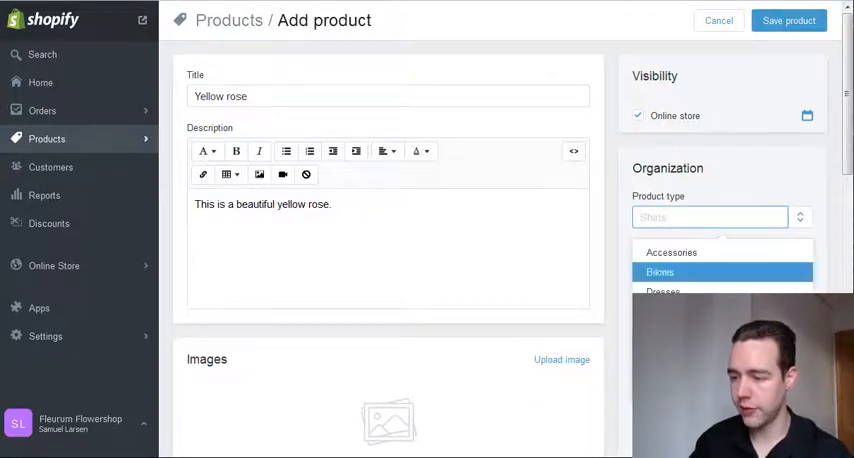
pyautogui.write('Rose')
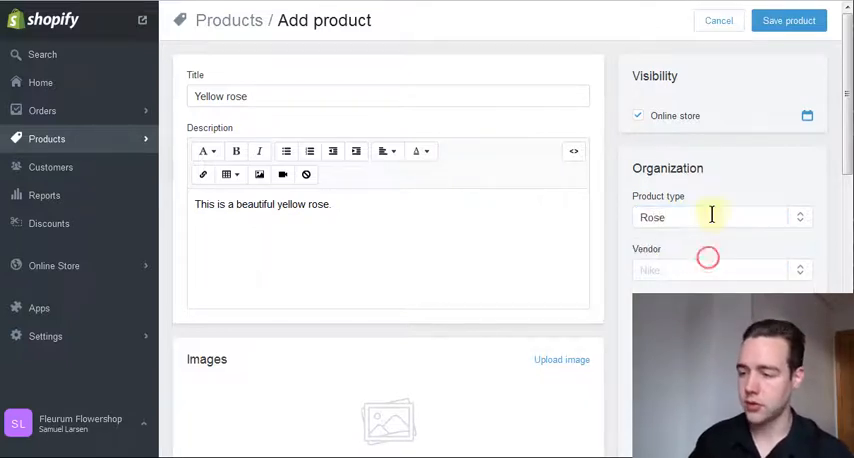
pyautogui.write('Flower')
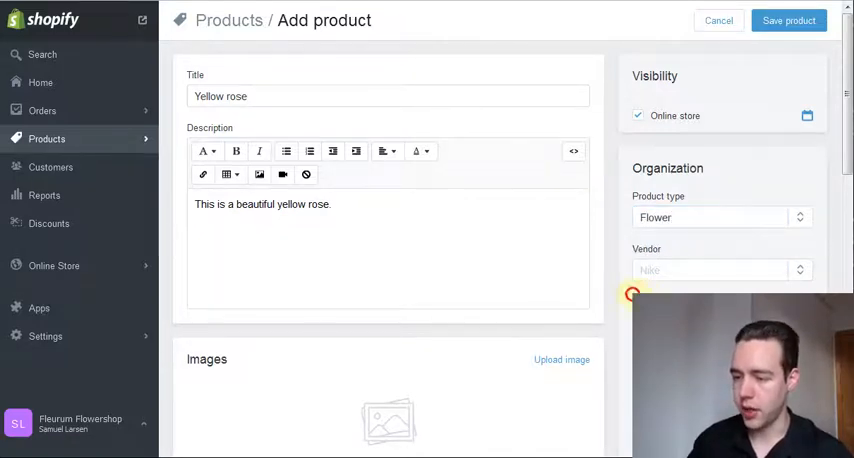
pyautogui.scroll(-3)
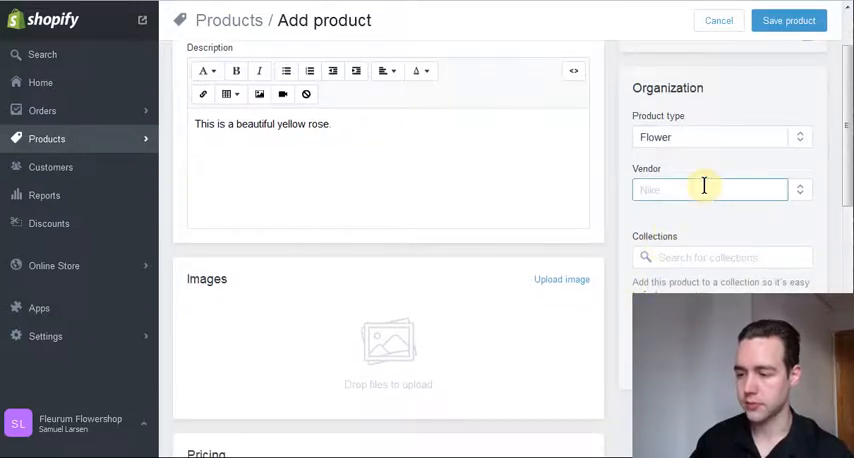
pyautogui.write('Flowerist')
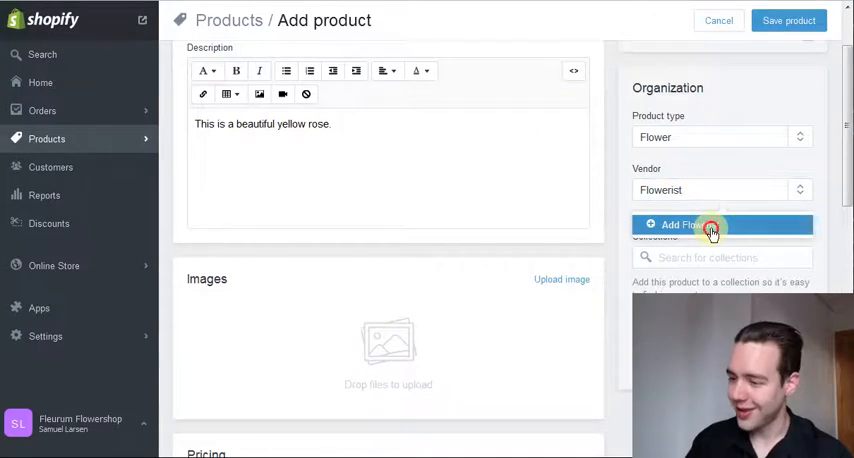
# - Add Flowerist as vendor, assign the Roses collection, and add the Spring tag
pyautogui.click(711, 225)
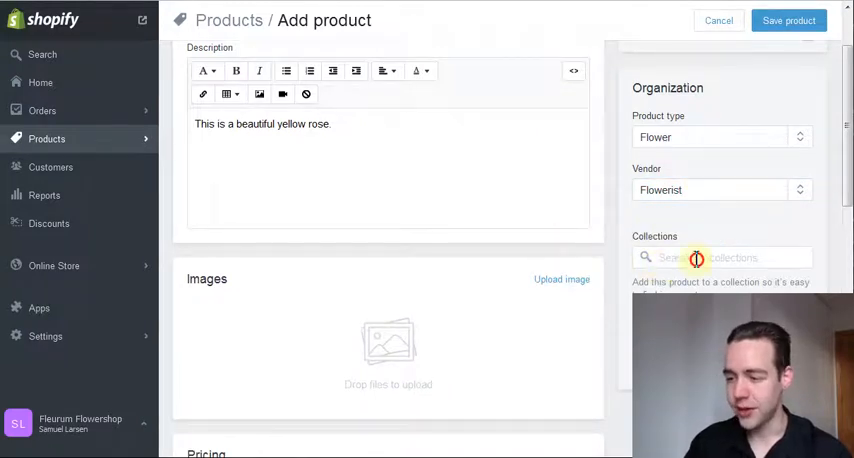
pyautogui.click(720, 258)
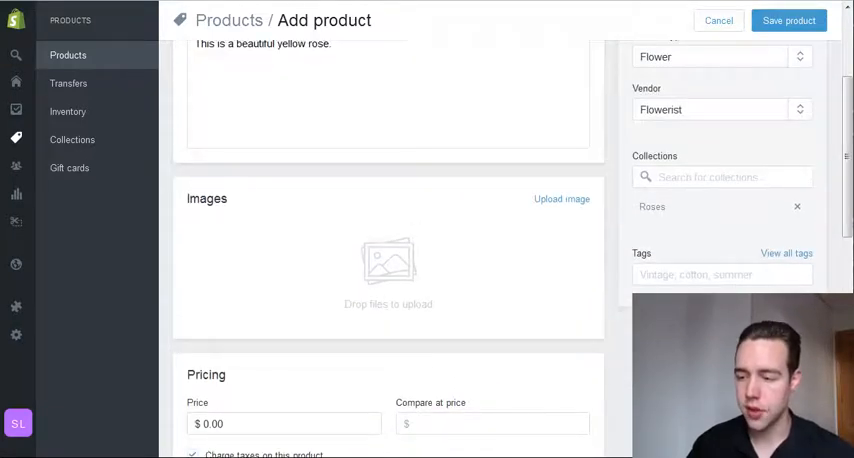
pyautogui.click(720, 274)
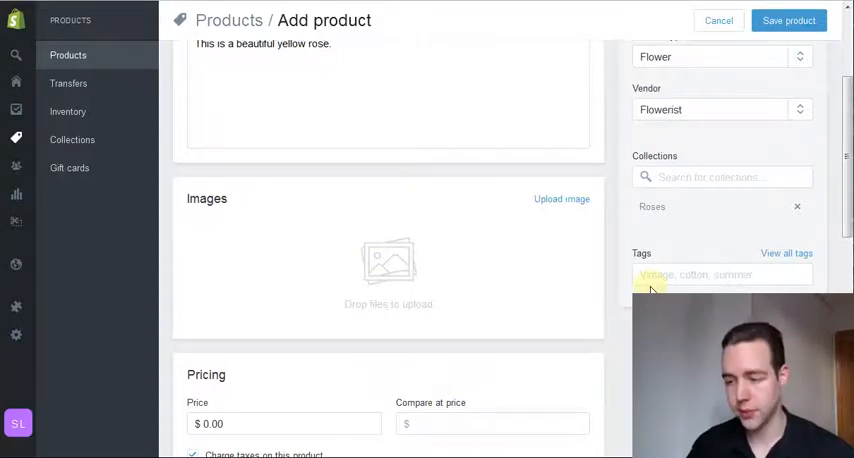
pyautogui.write('Sp')
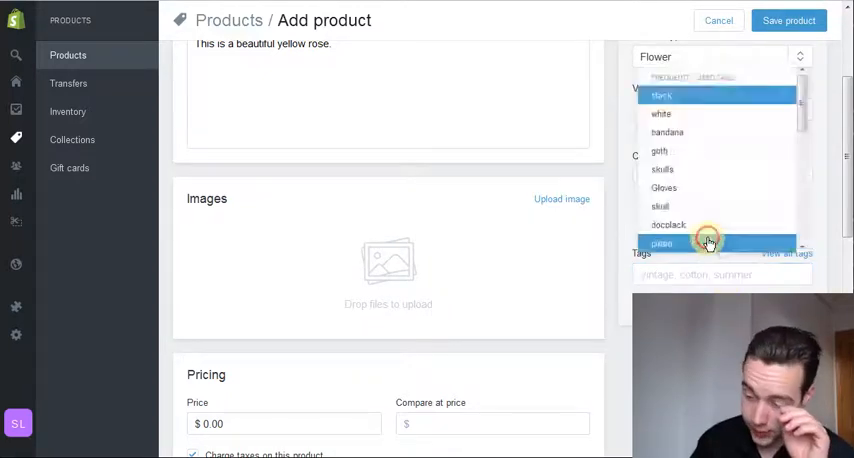
pyautogui.click(708, 243)
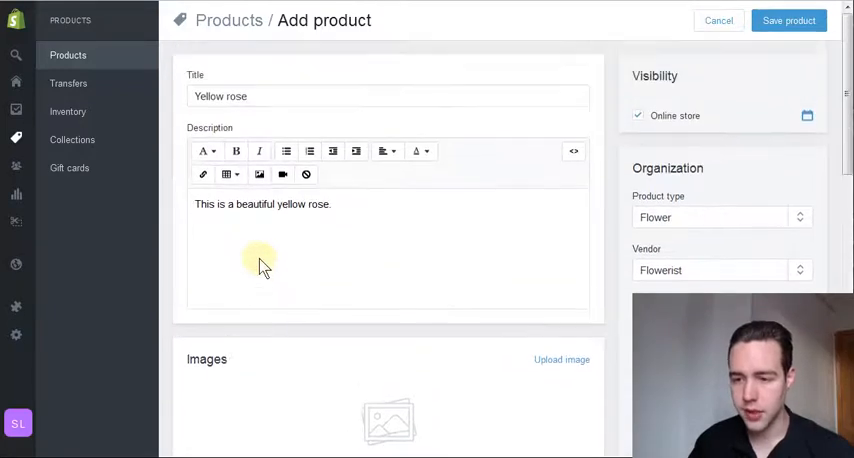
# - Save the Yellow rose product and review its rose images and $15.00 price
pyautogui.scroll(-3)
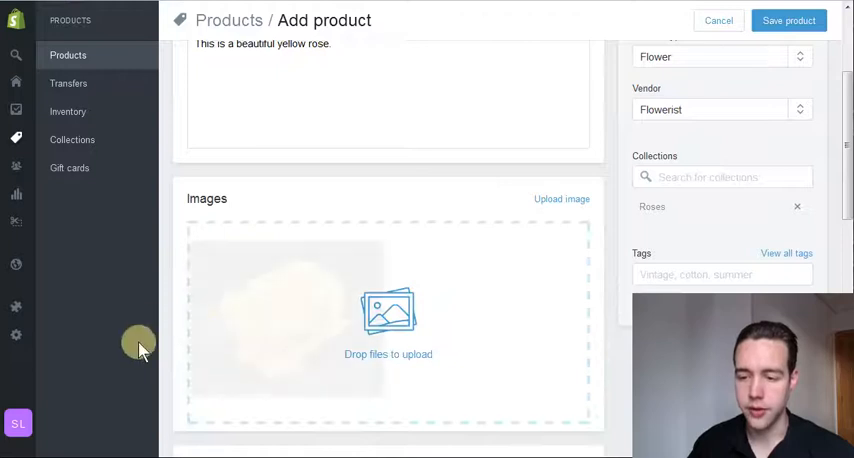
pyautogui.moveTo(172, 368)
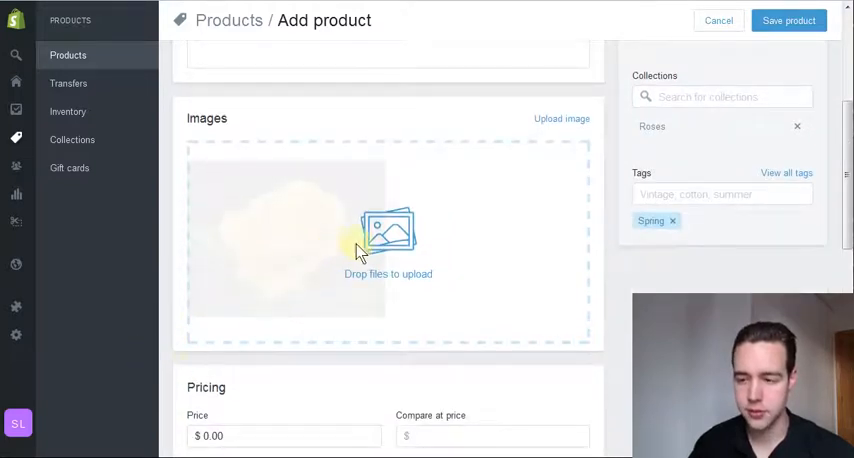
pyautogui.scroll(-3)
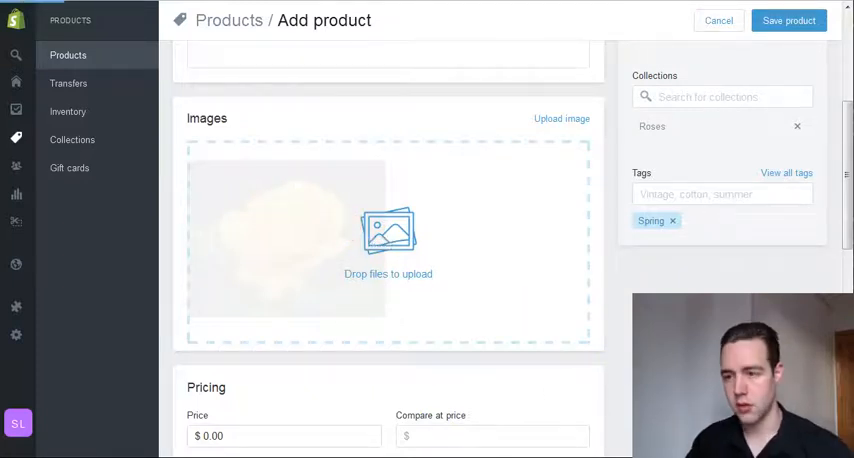
pyautogui.click(789, 20)
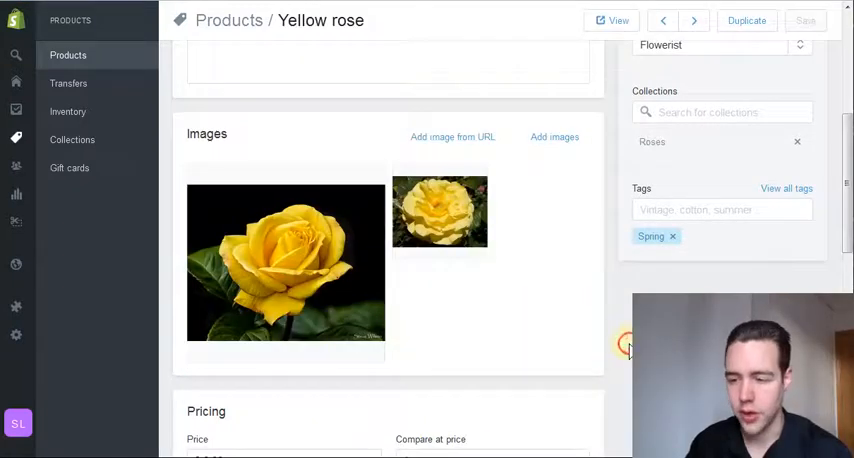
pyautogui.moveTo(285, 222)
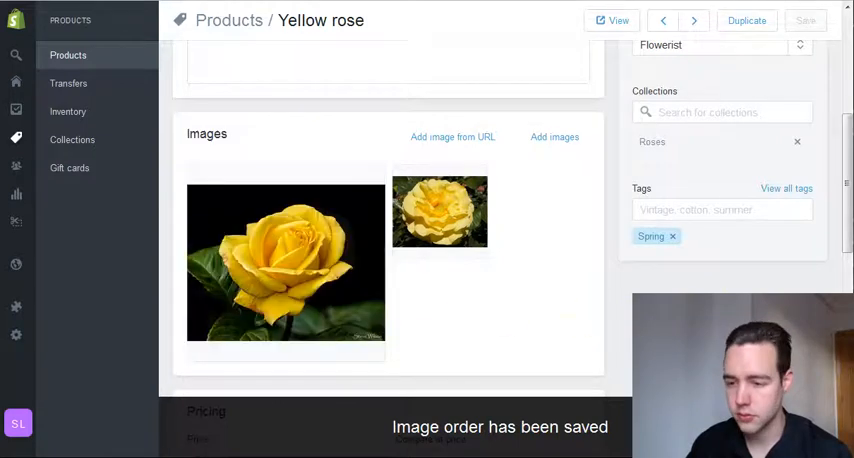
pyautogui.moveTo(448, 308)
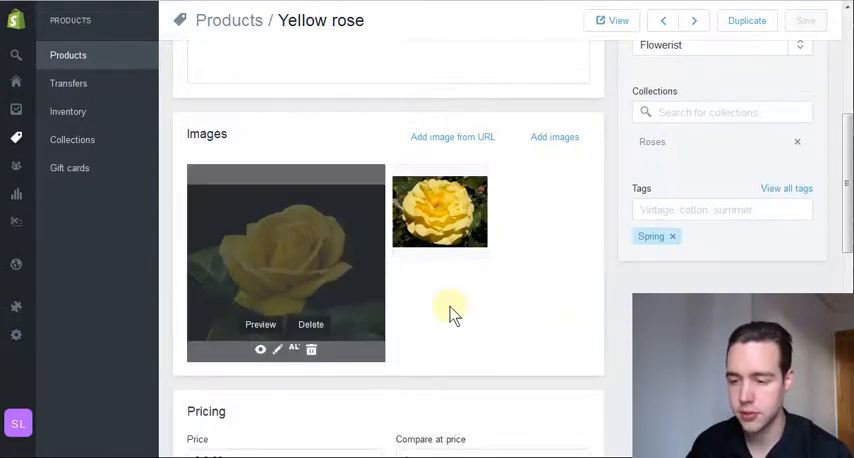
pyautogui.scroll(-3)
pyautogui.write('15')
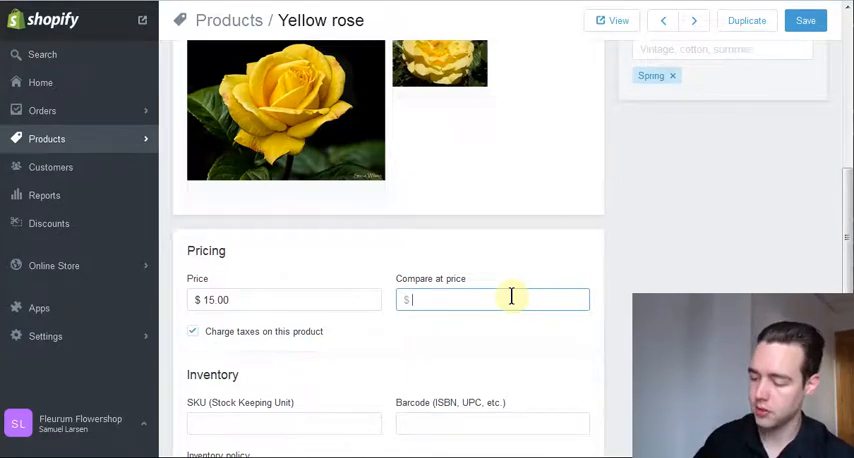
# - Enter a $27 compare-at price and scroll down to the Inventory section
pyautogui.write('27')
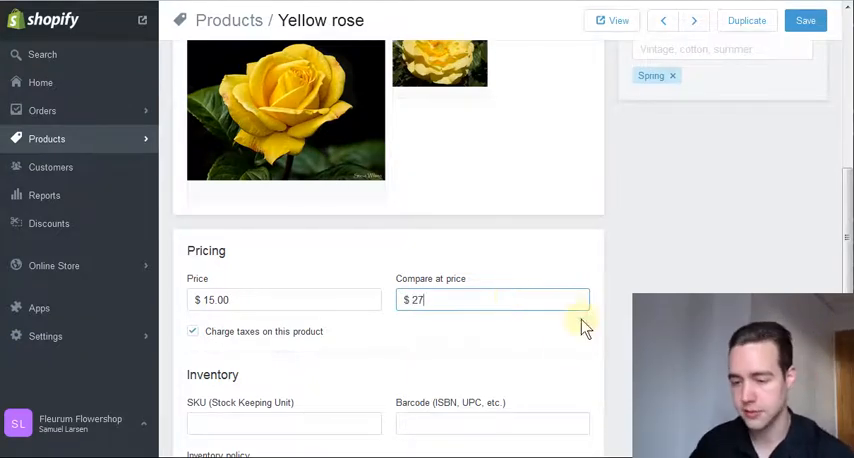
pyautogui.scroll(-3)
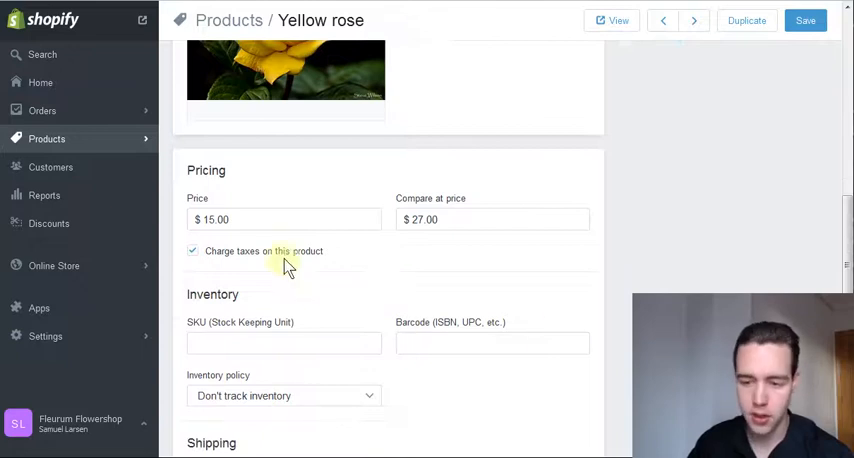
pyautogui.scroll(-3)
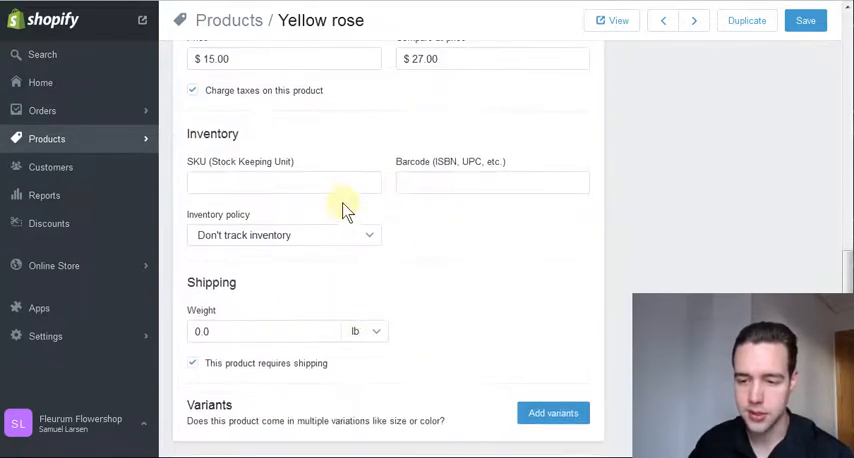
pyautogui.click(284, 235)
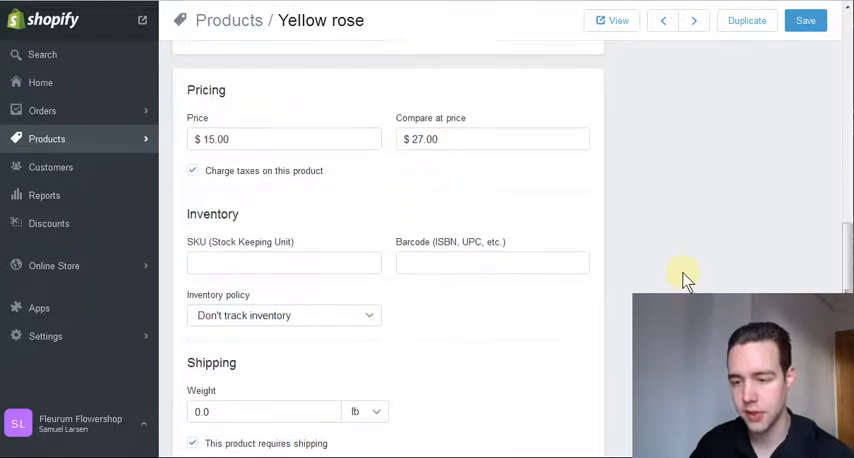
pyautogui.scroll(-3)
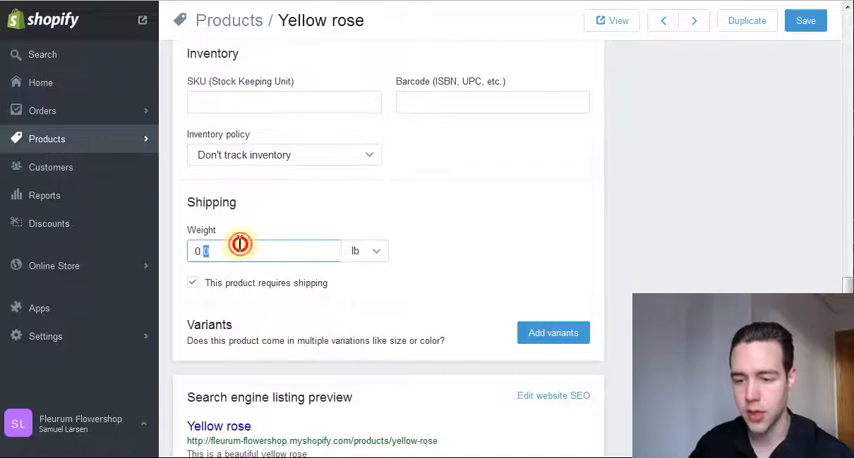
# - Replace the shipping weight with 1, keeping lb as the unit
pyautogui.click(365, 250)
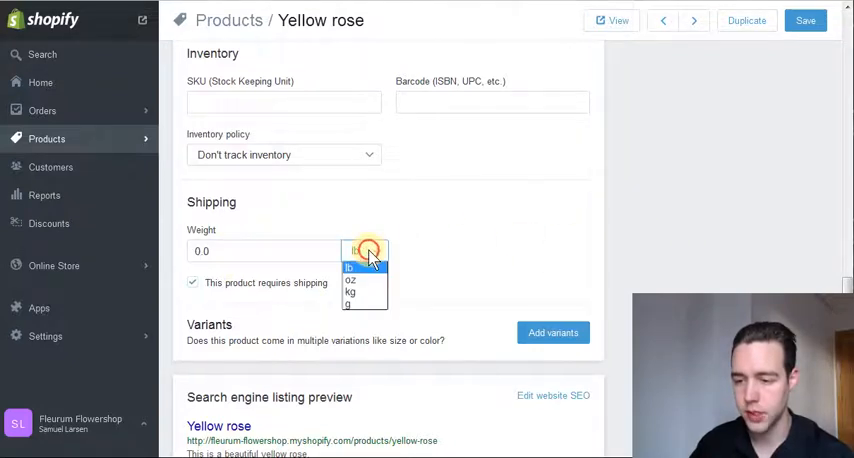
pyautogui.click(349, 267)
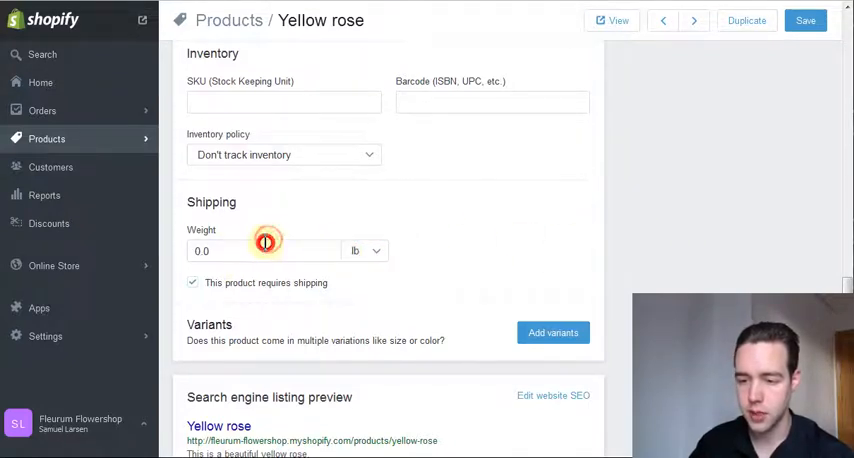
pyautogui.click(263, 250)
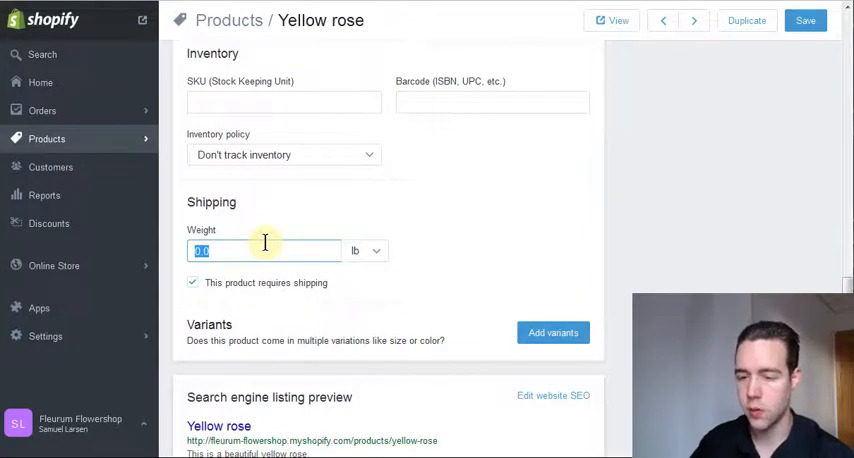
pyautogui.write('1')
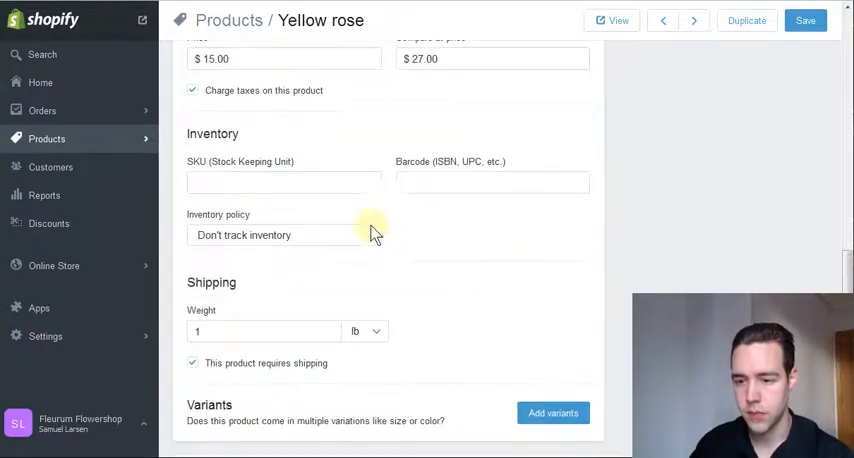
# - Switch the inventory policy to Shopify tracking and enter a quantity of 30
pyautogui.click(284, 234)
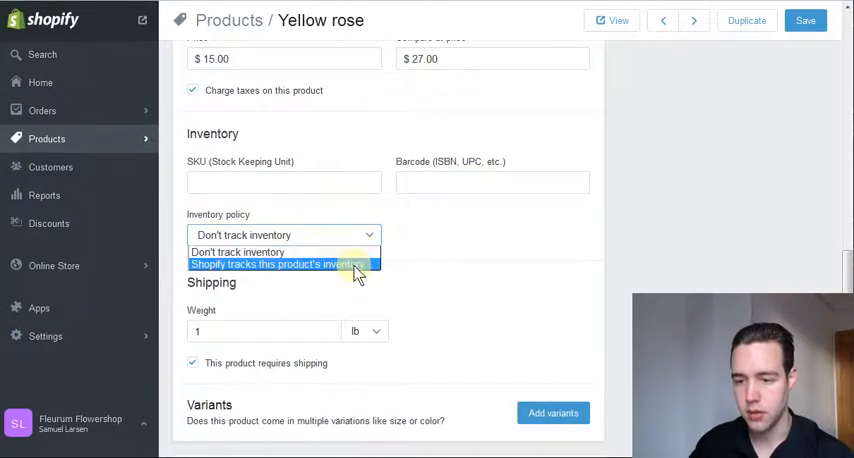
pyautogui.click(277, 264)
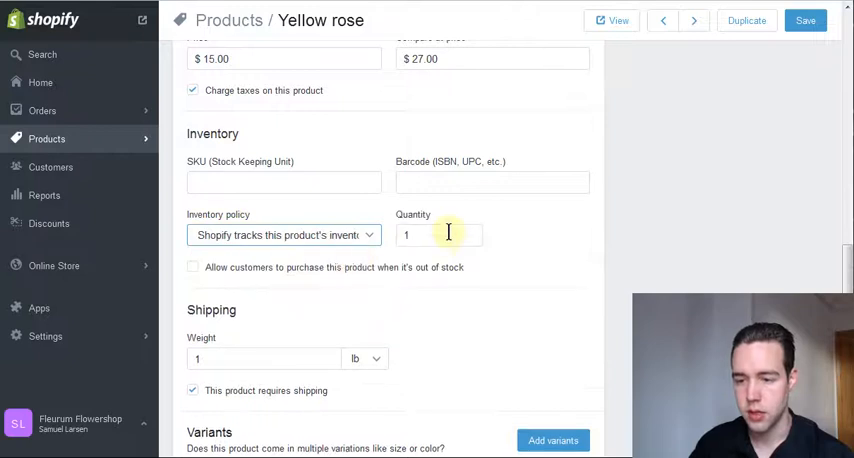
pyautogui.click(438, 234)
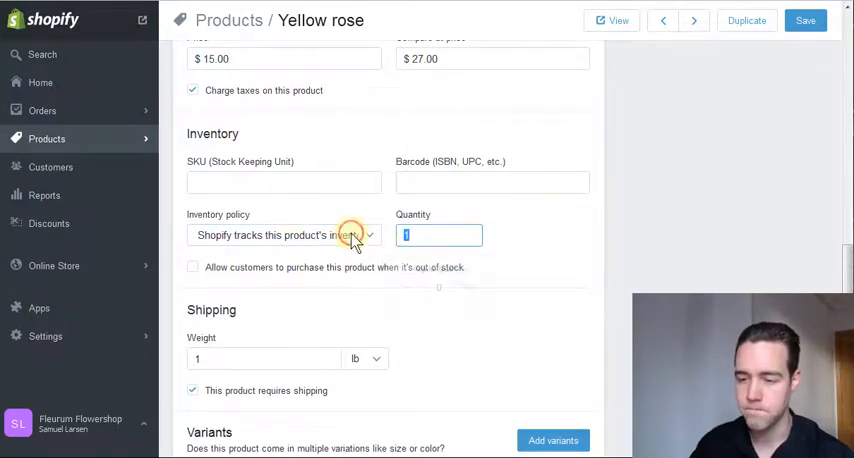
pyautogui.click(438, 235)
pyautogui.write('30')
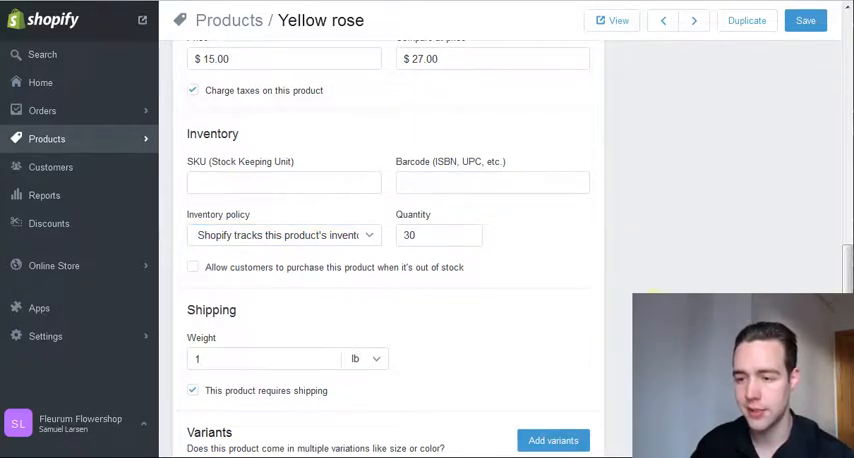
pyautogui.scroll(-3)
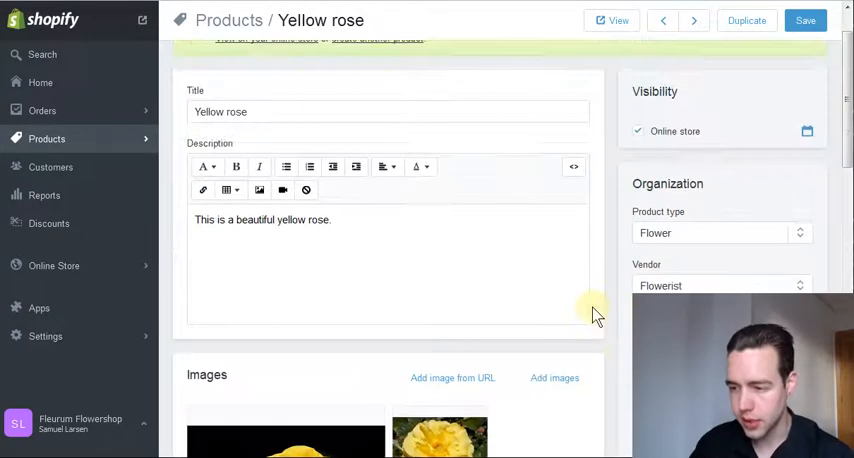
# - Save the product until 'Product was successfully saved' appears
pyautogui.click(805, 20)
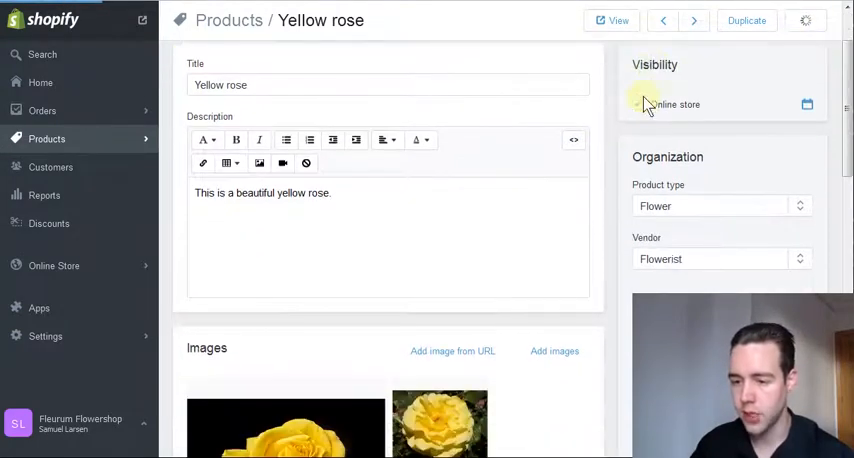
pyautogui.scroll(-3)
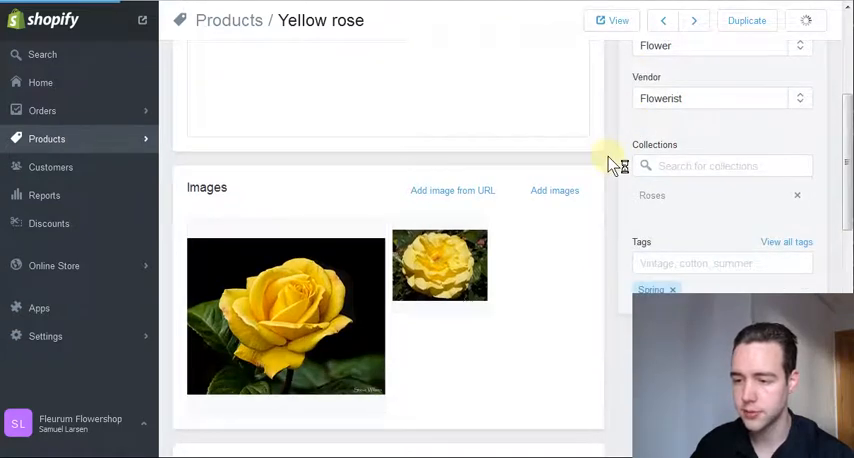
pyautogui.click(806, 20)
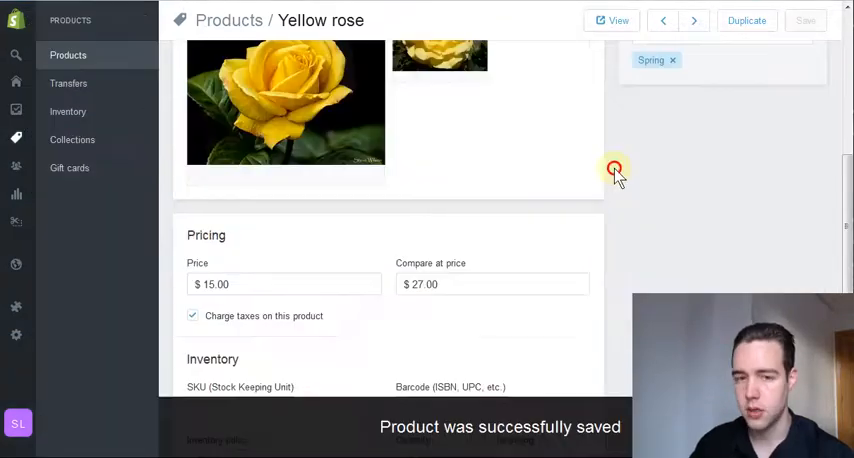
pyautogui.moveTo(611, 20)
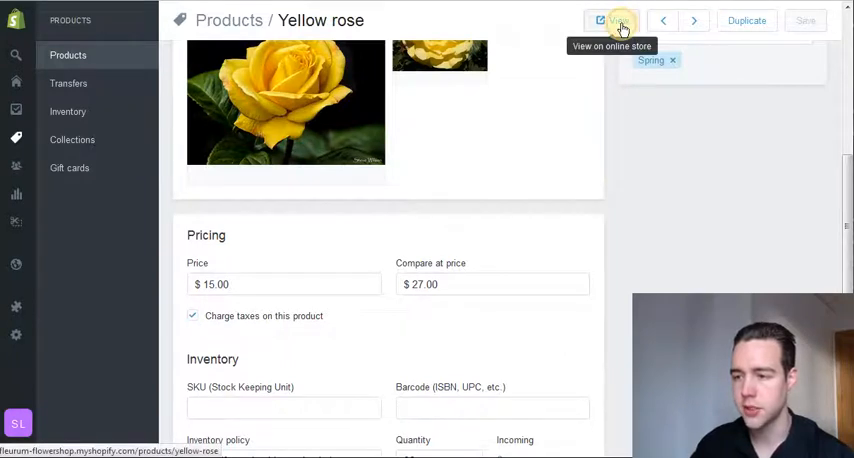
# - View Yellow rose on the online store and scroll its $15.00 product page
pyautogui.click(601, 20)
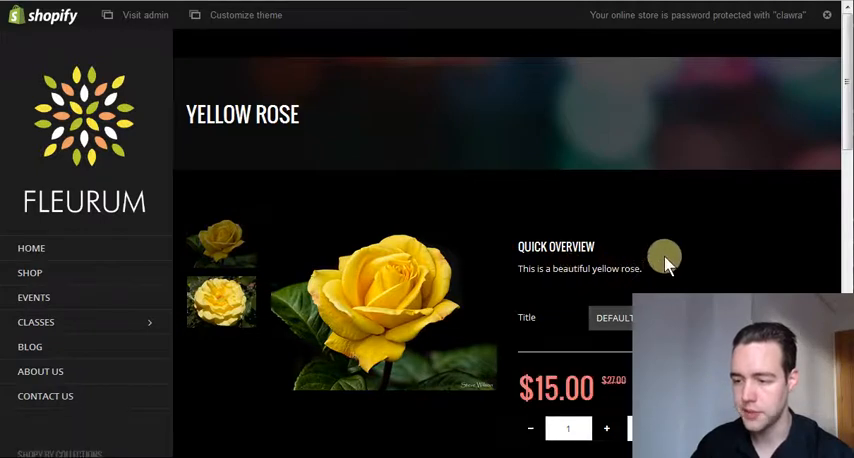
pyautogui.scroll(-3)
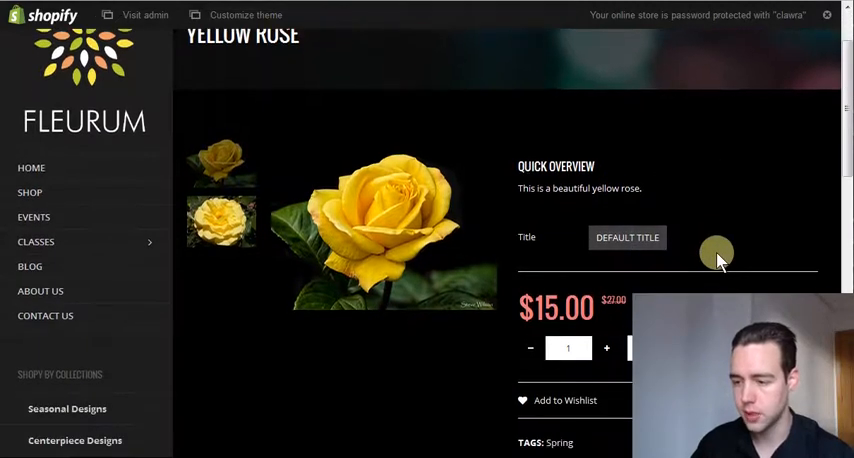
pyautogui.scroll(-3)
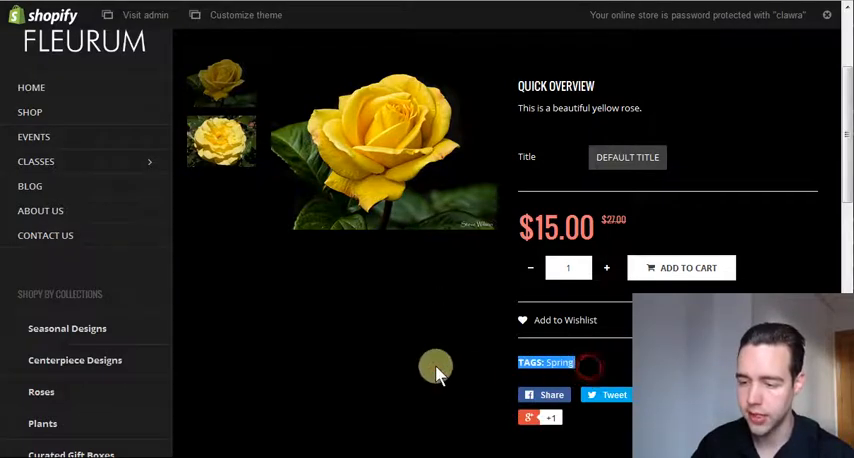
pyautogui.scroll(-3)
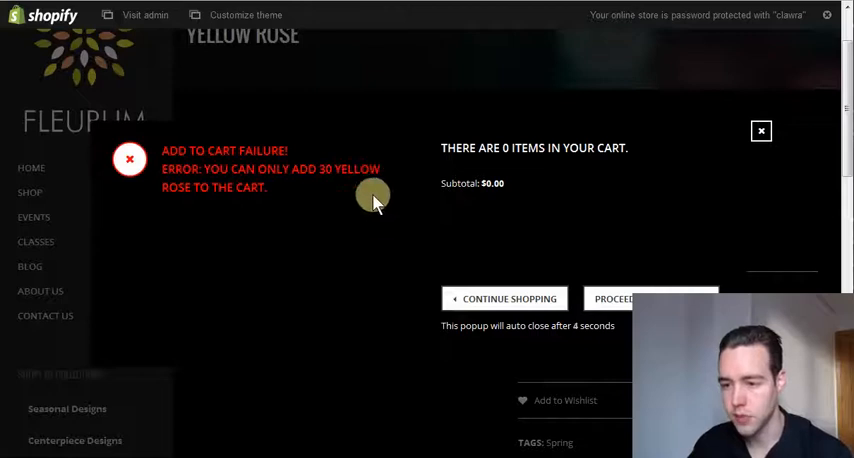
pyautogui.moveTo(710, 278)
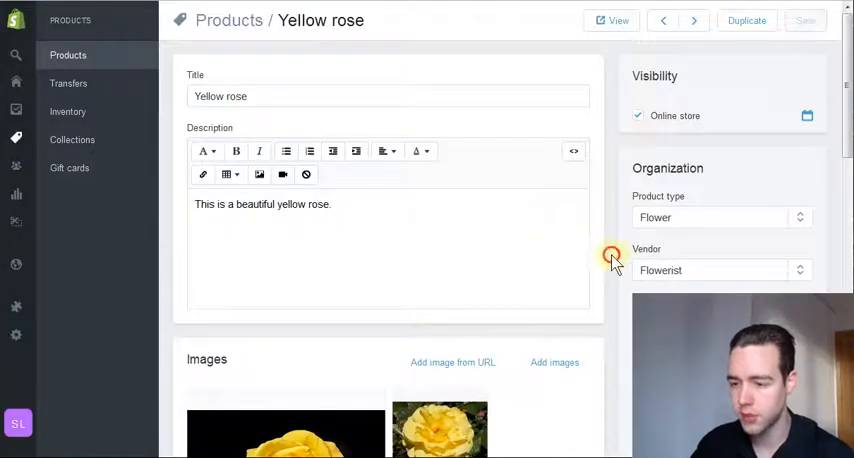
# - Scroll the Yellow rose product page to confirm the Spring tag and $15.00/$27.00 prices
pyautogui.scroll(-3)
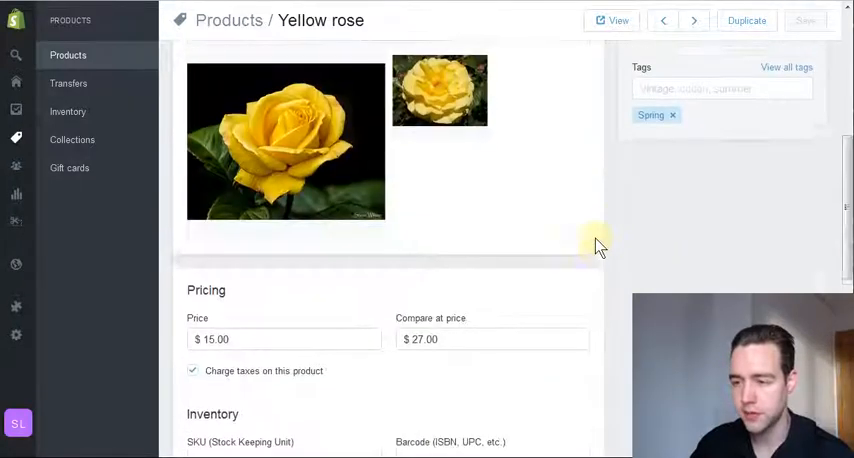
pyautogui.scroll(3)
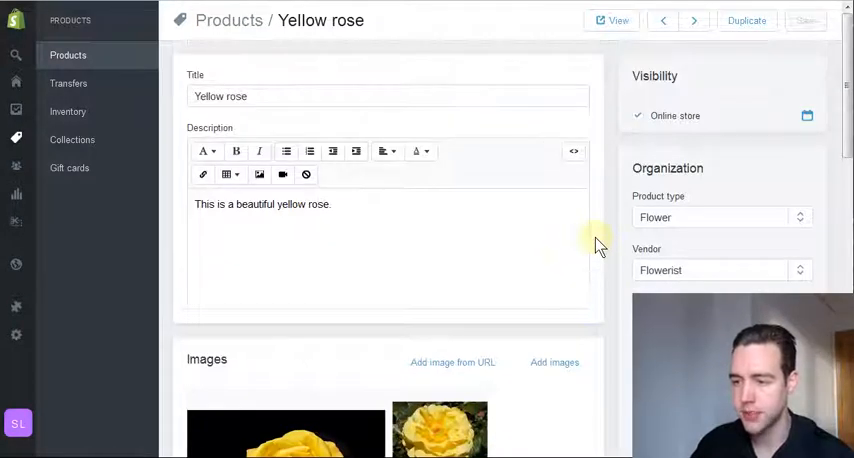